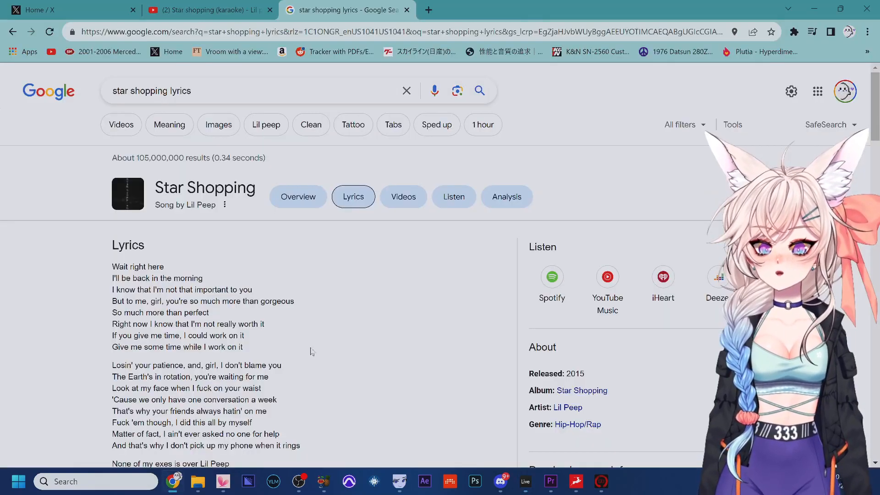
Step: Switch from the Star Shopping lyrics page to the Lil Peep cover session in Ableton Live
click(525, 481)
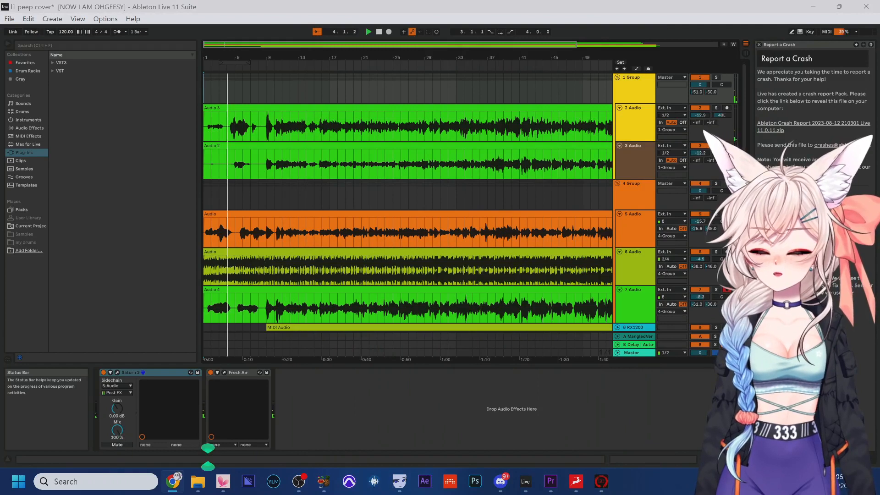